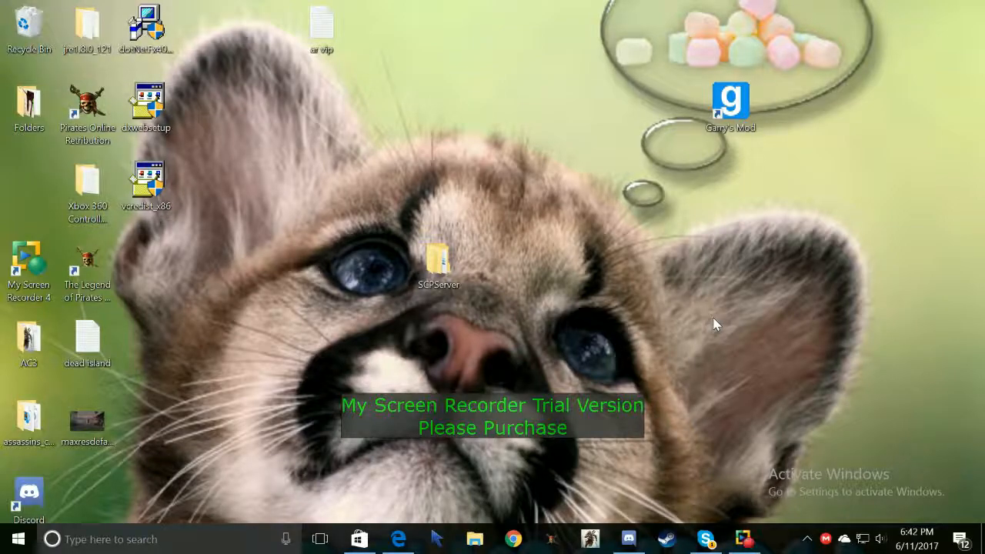
mouse_move(587, 259)
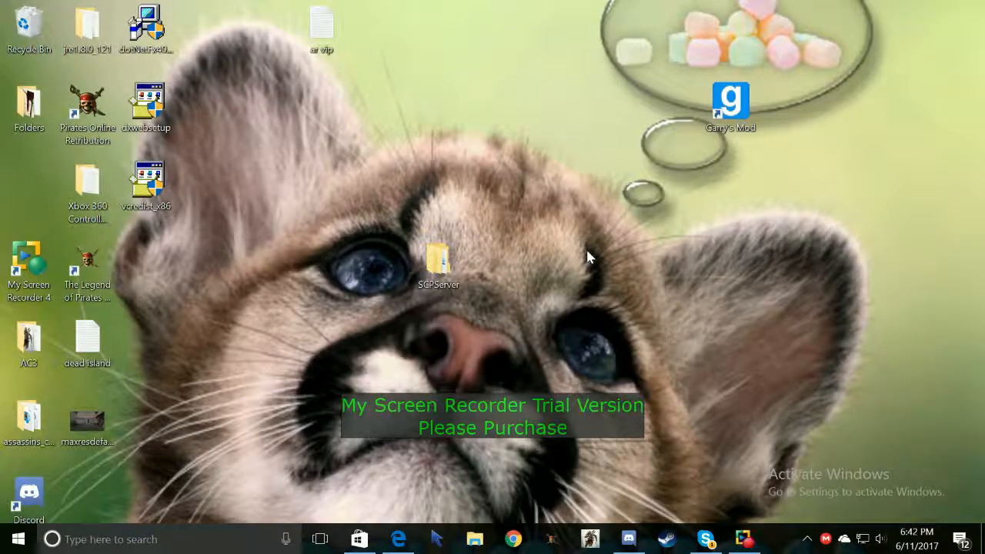
mouse_move(546, 231)
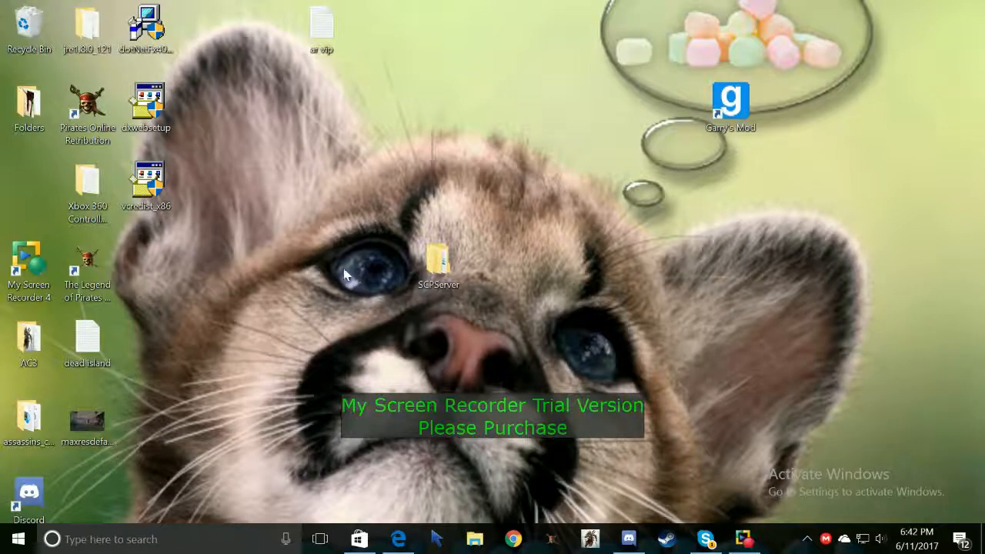
mouse_move(377, 267)
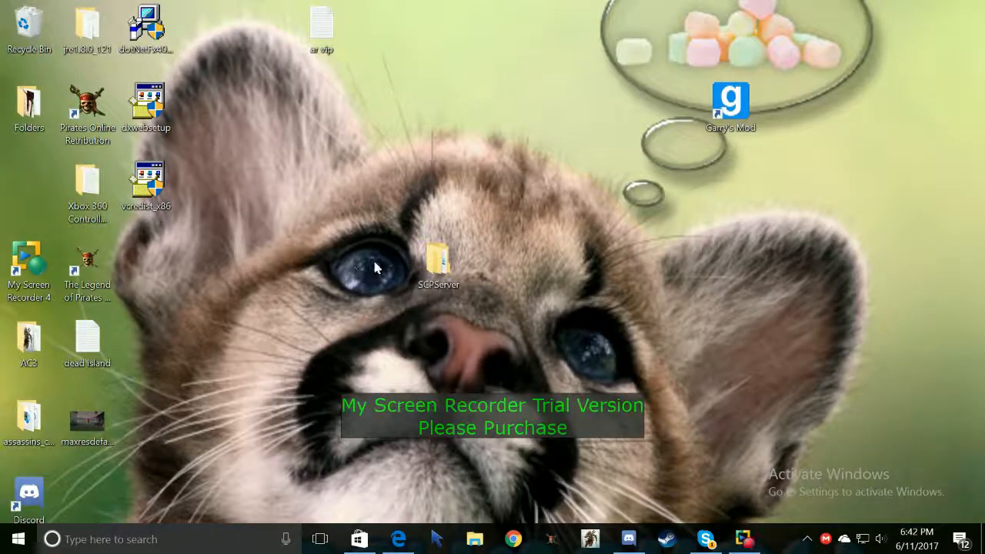
mouse_move(539, 208)
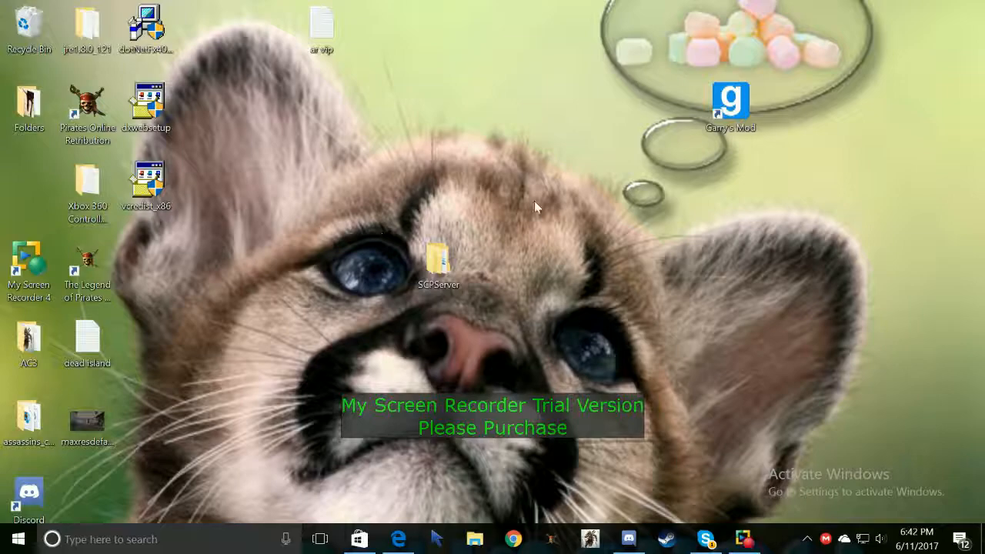
Browse from the desktop into SCPServer's bin folder listing the Scp files and Zadig
double_click(438, 259)
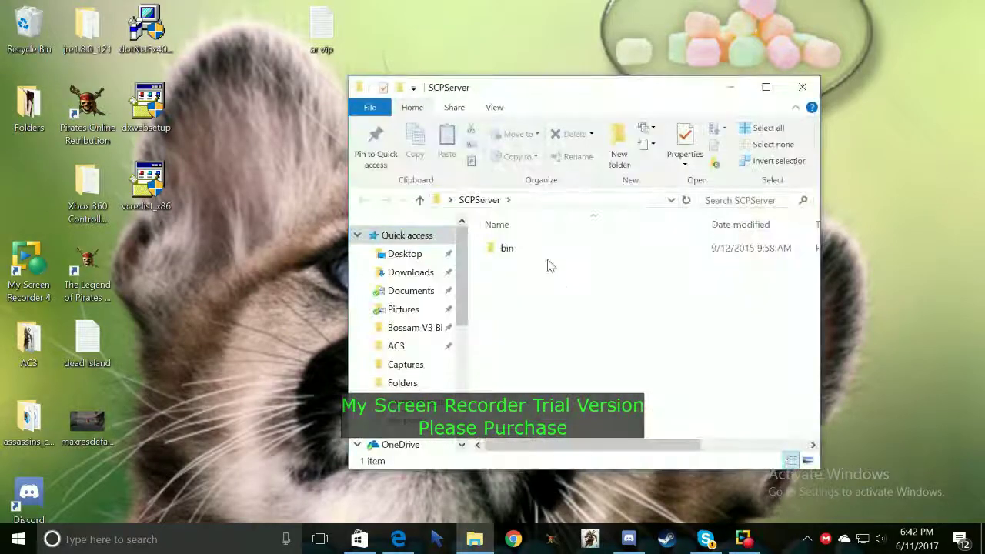
double_click(506, 246)
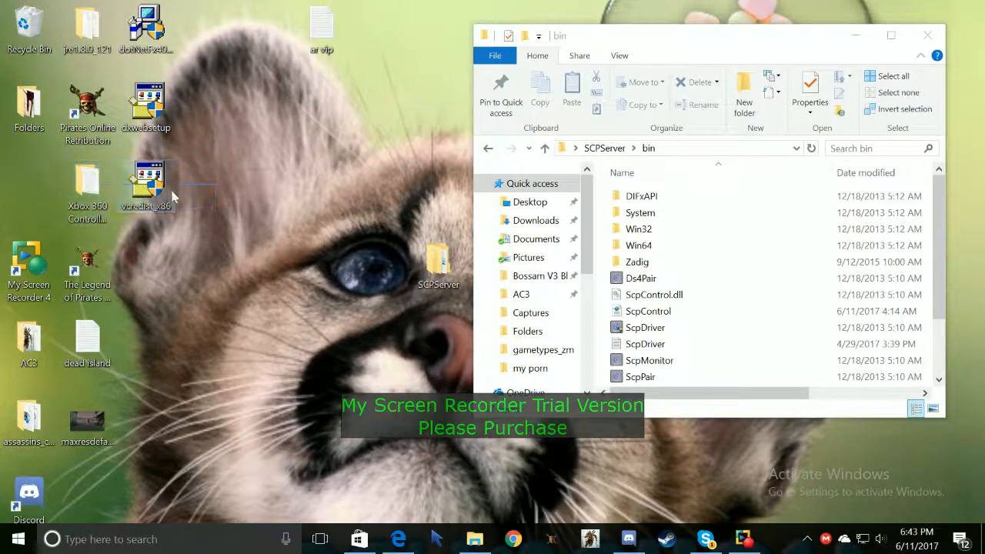
mouse_move(370, 176)
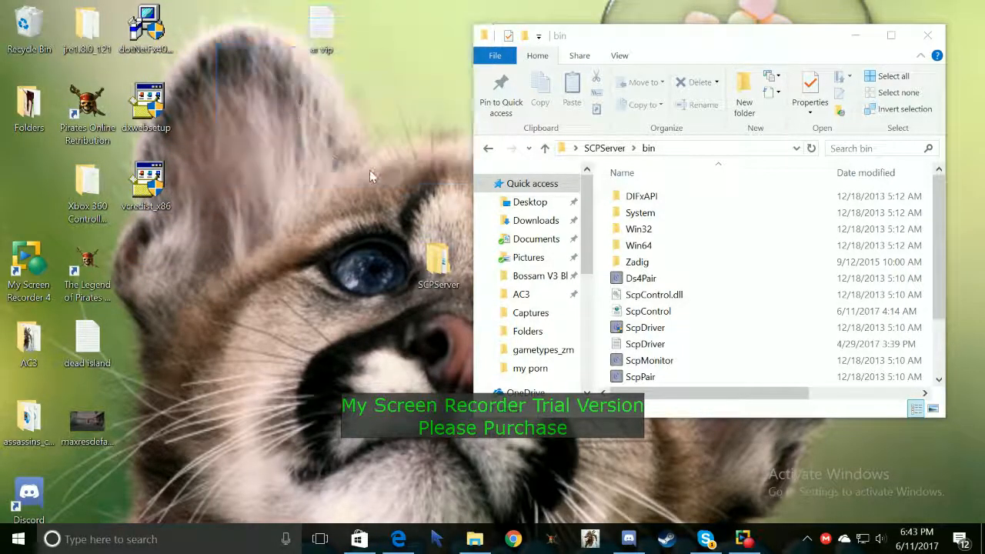
mouse_move(86, 185)
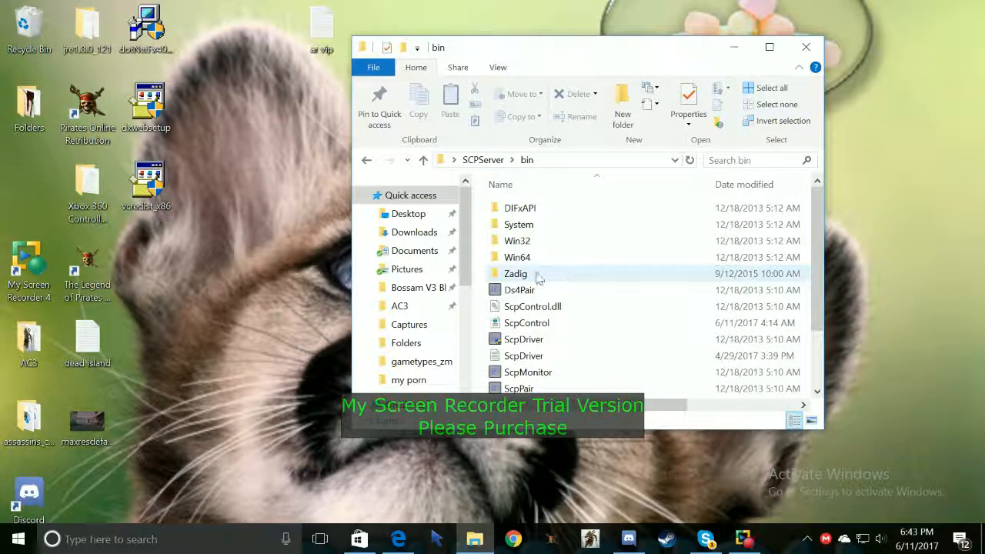
Launch zadig_2.1.2 from the Zadig folder, showing 0 devices found
double_click(516, 273)
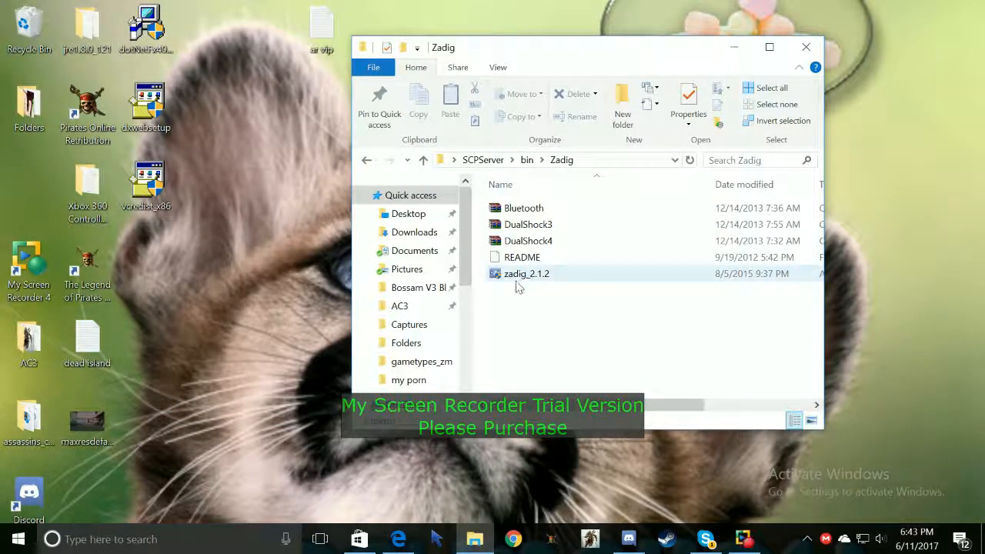
double_click(527, 273)
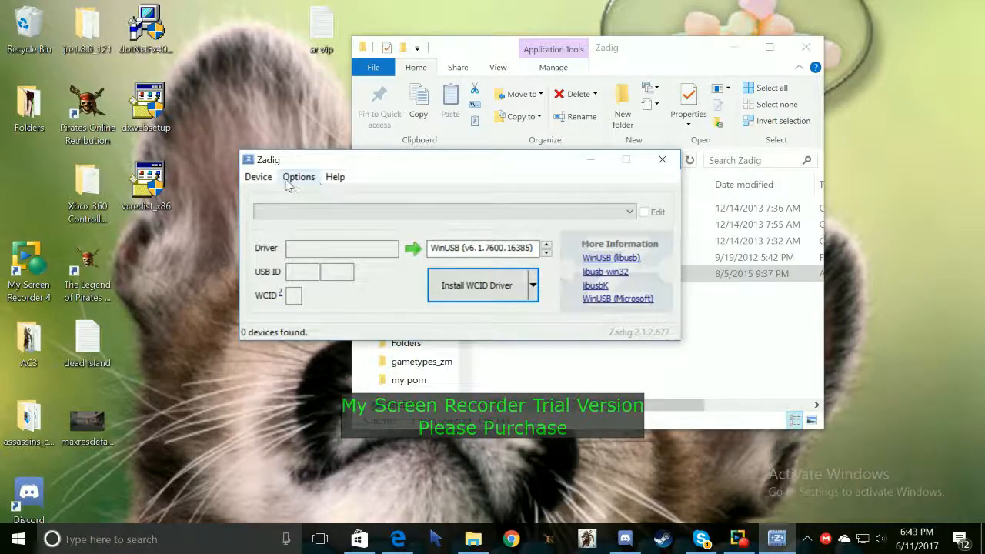
Start loading a saved device preset via Device > Load Preset Device
click(259, 175)
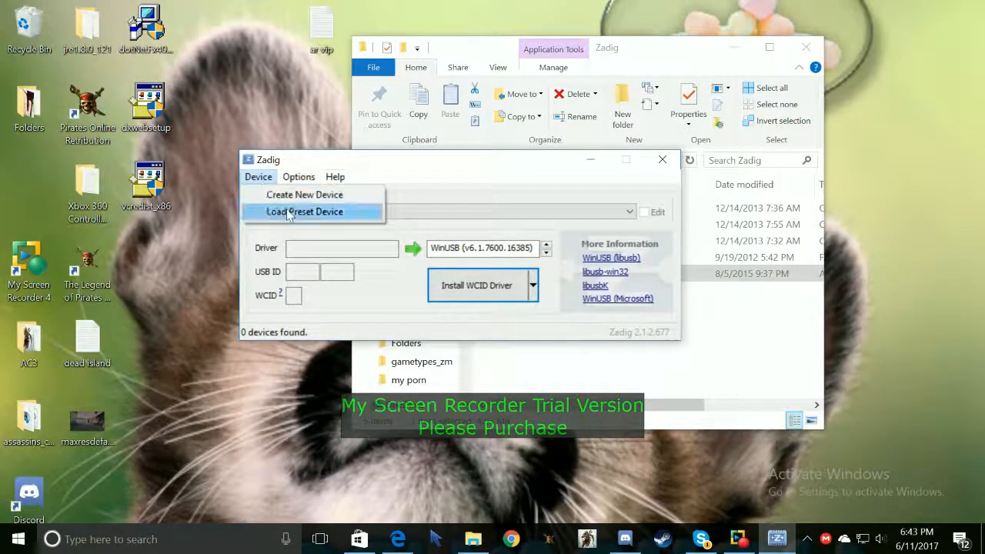
click(305, 213)
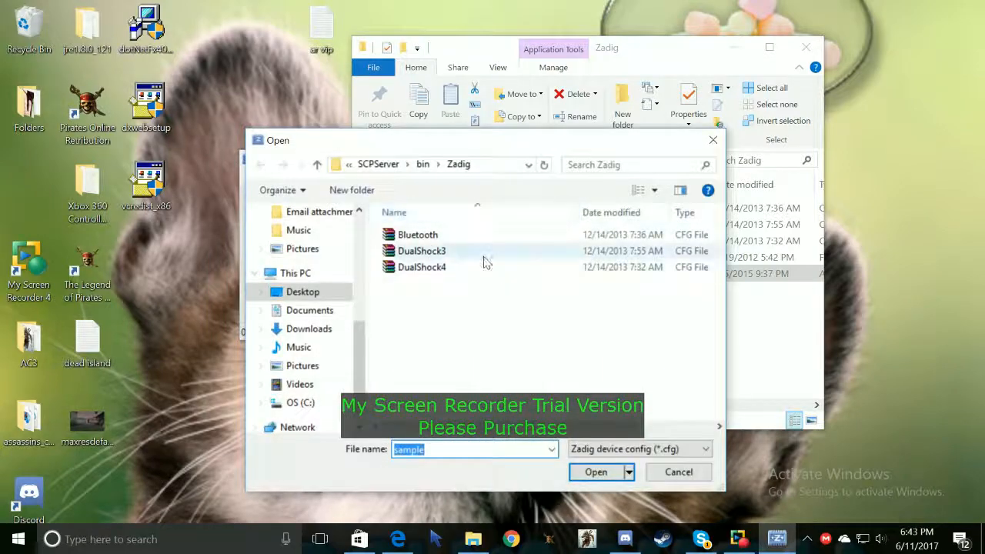
mouse_move(421, 267)
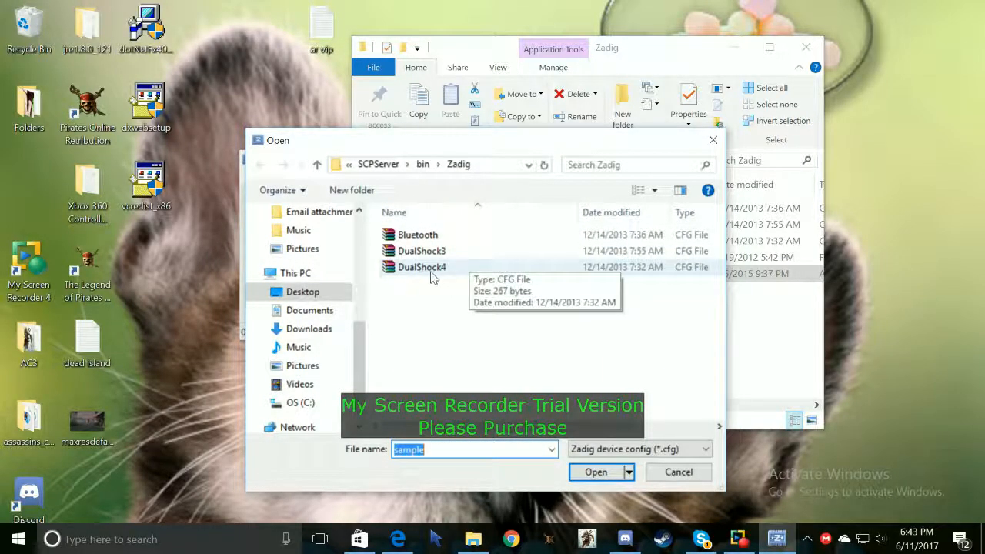
mouse_move(403, 283)
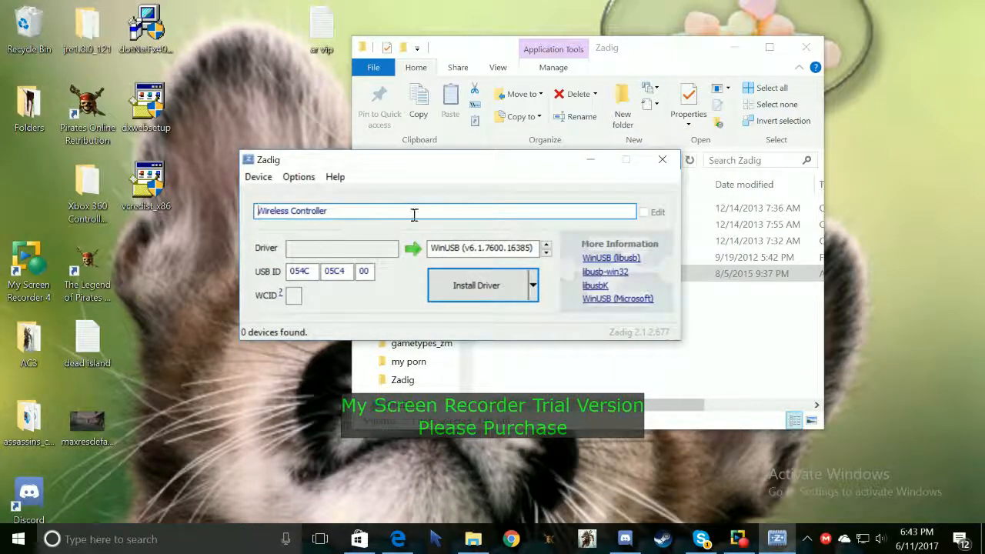
mouse_move(302, 248)
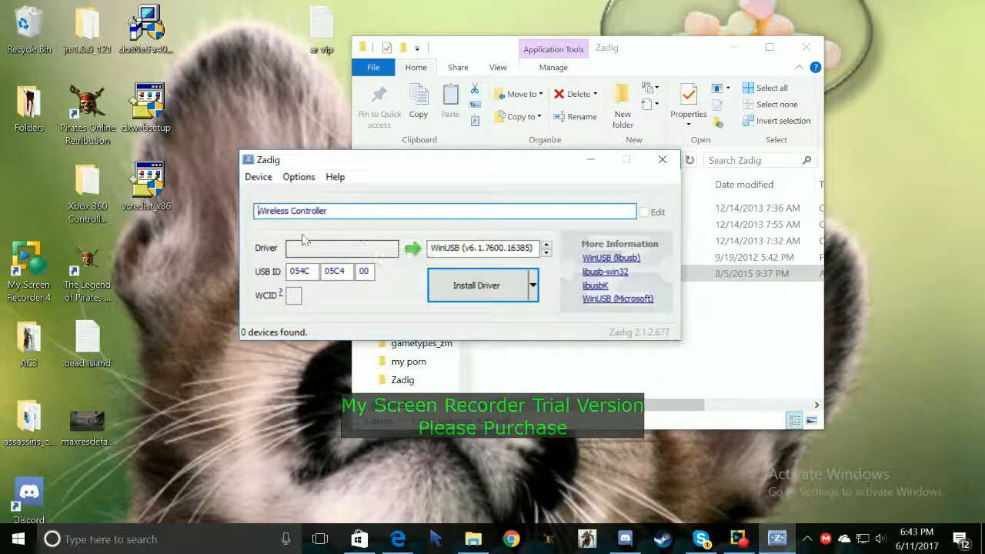
mouse_move(314, 248)
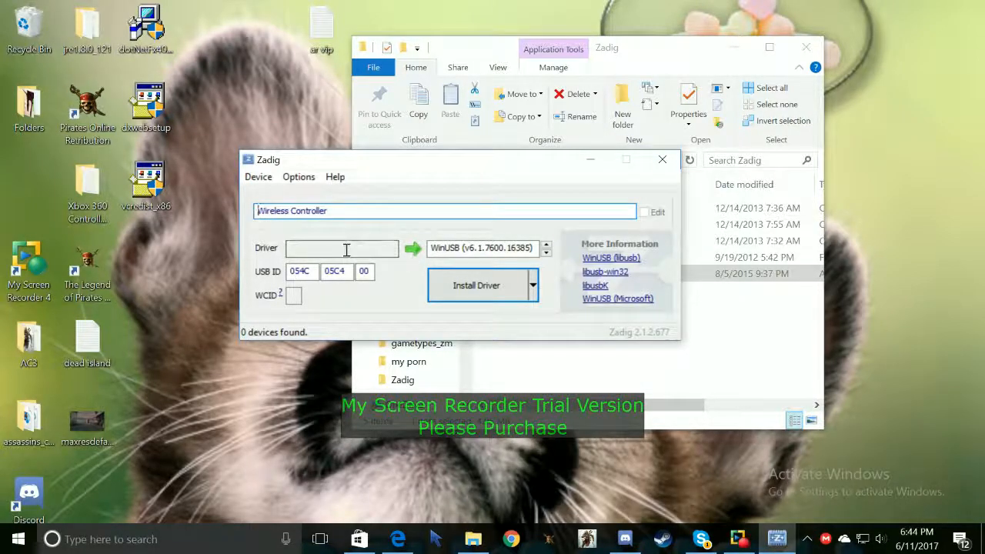
mouse_move(361, 247)
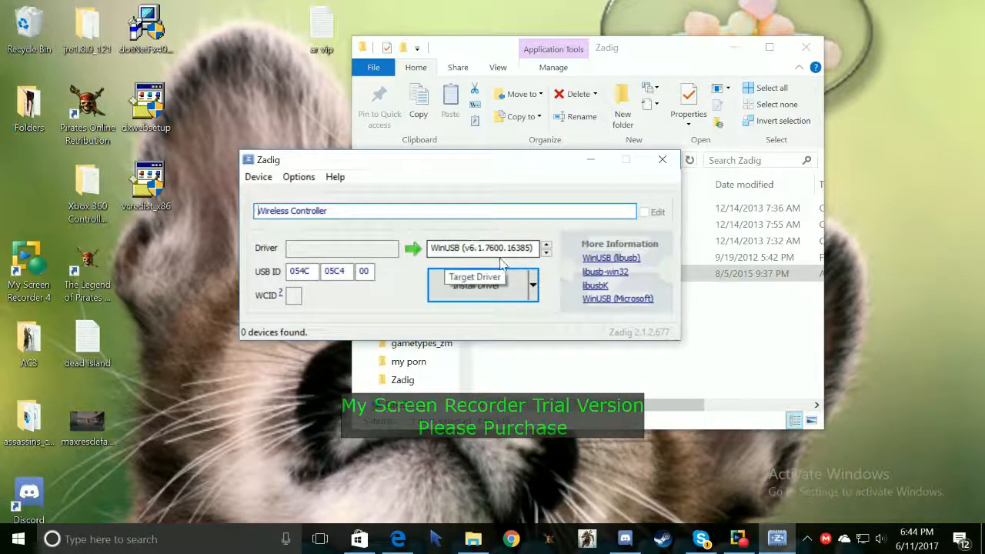
click(546, 251)
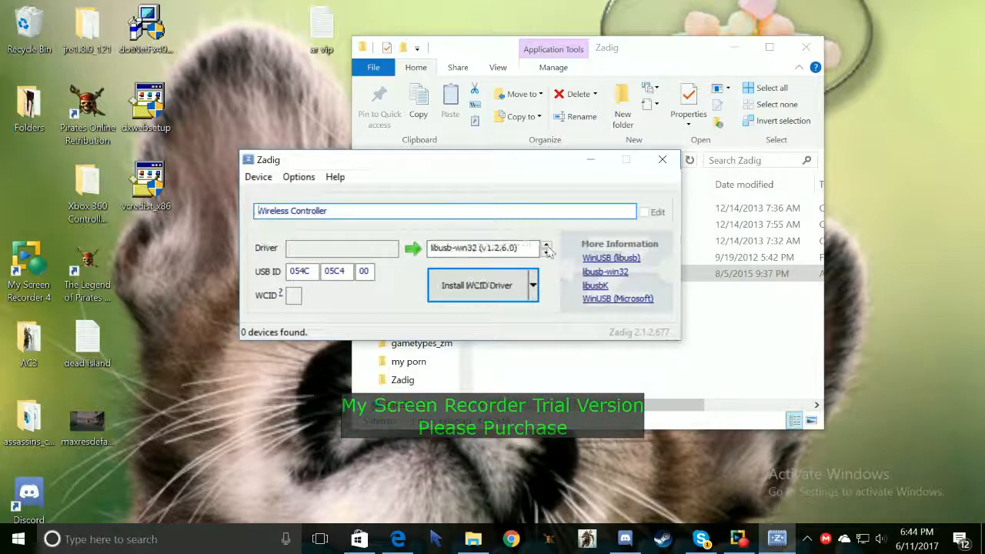
click(546, 245)
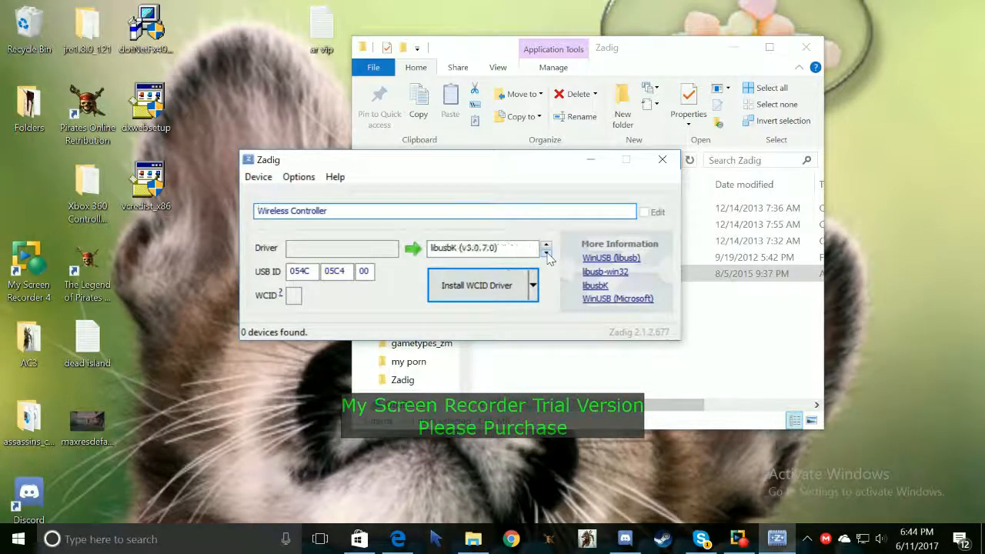
click(546, 251)
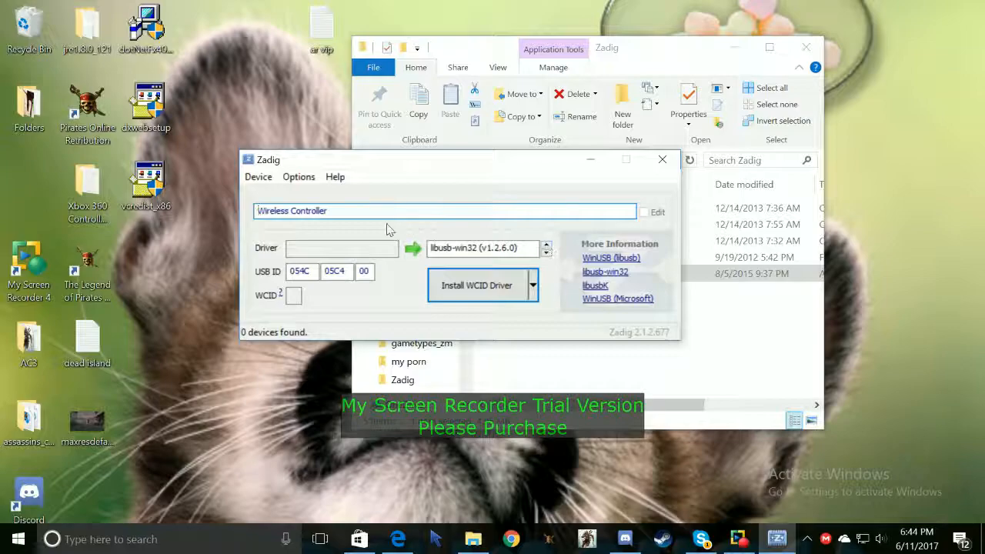
mouse_move(548, 248)
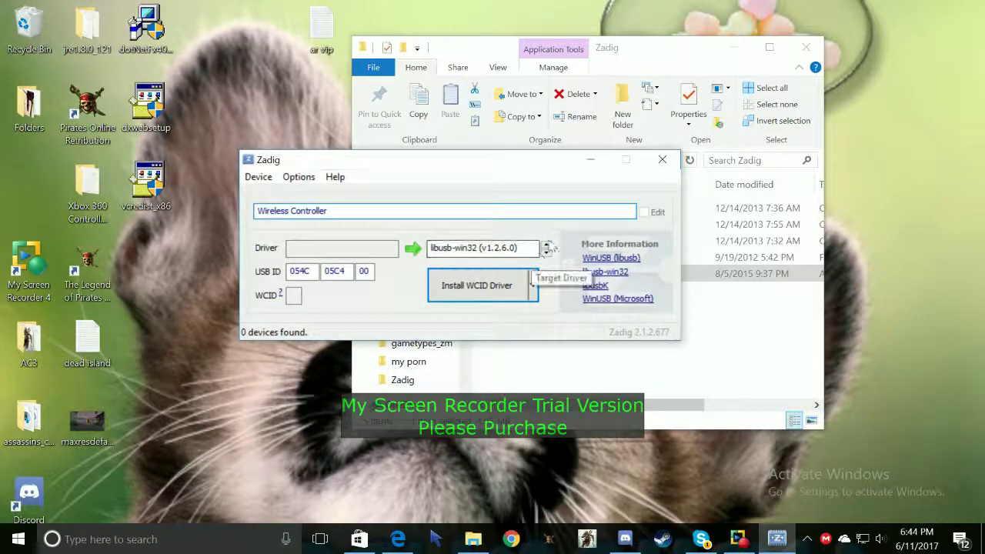
click(547, 243)
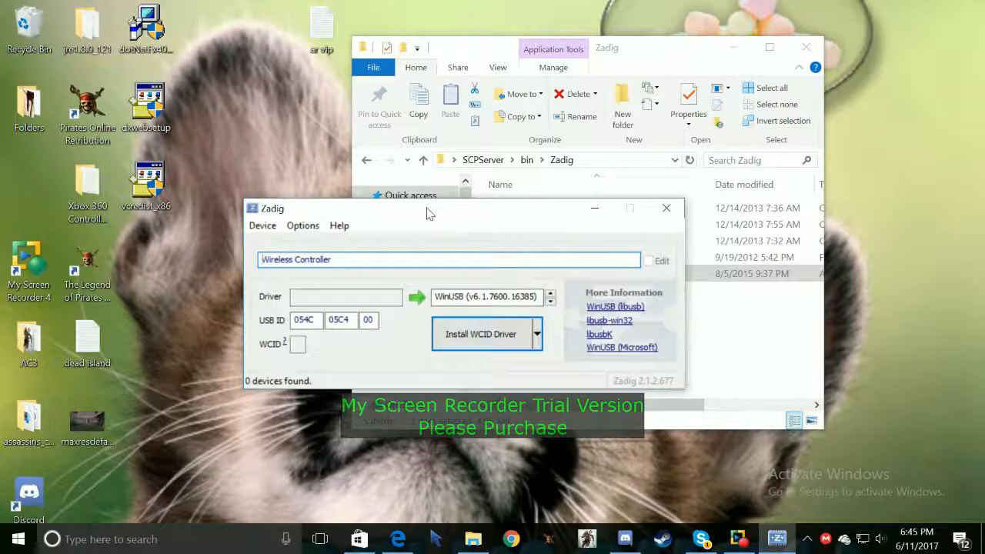
mouse_move(418, 157)
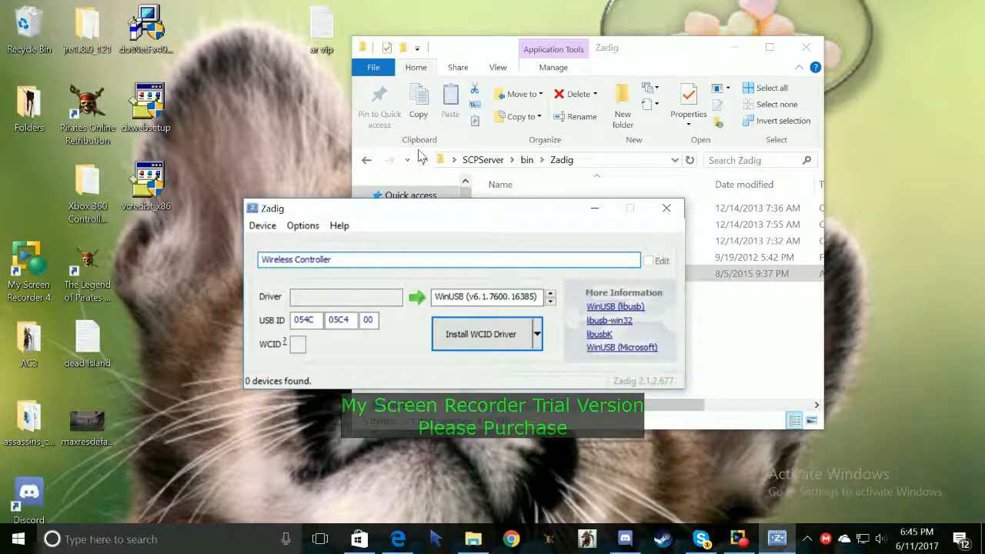